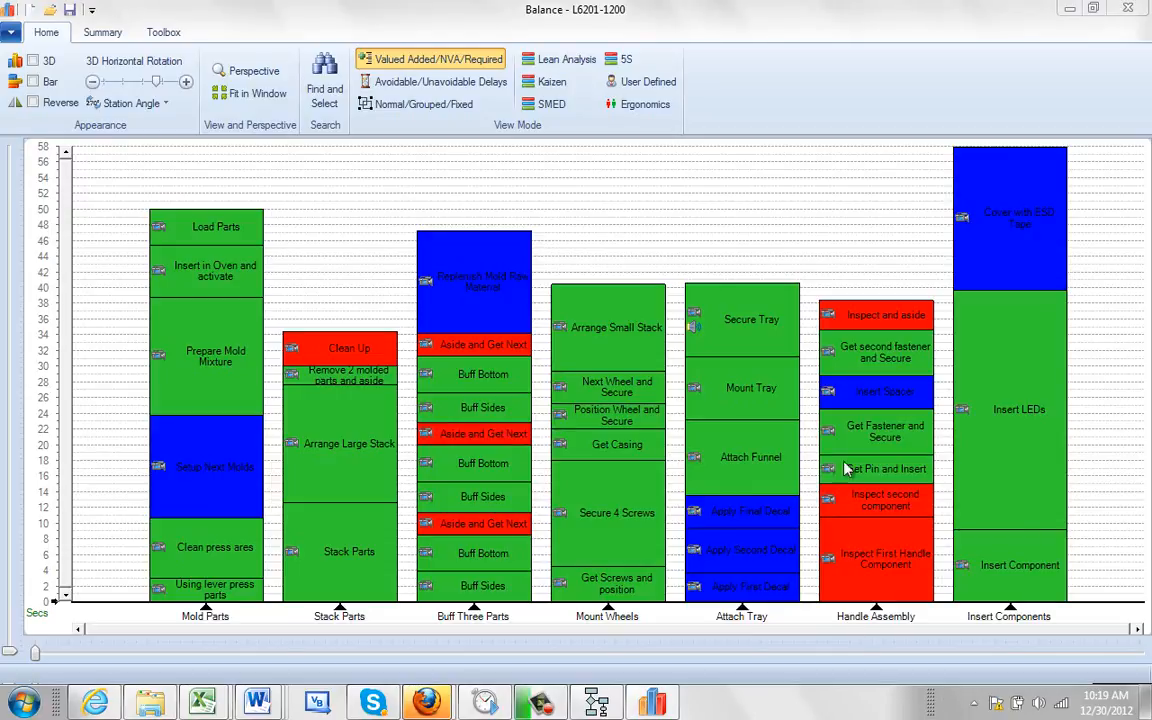
{"action": "mouse_move", "coordinate": [220, 430]}
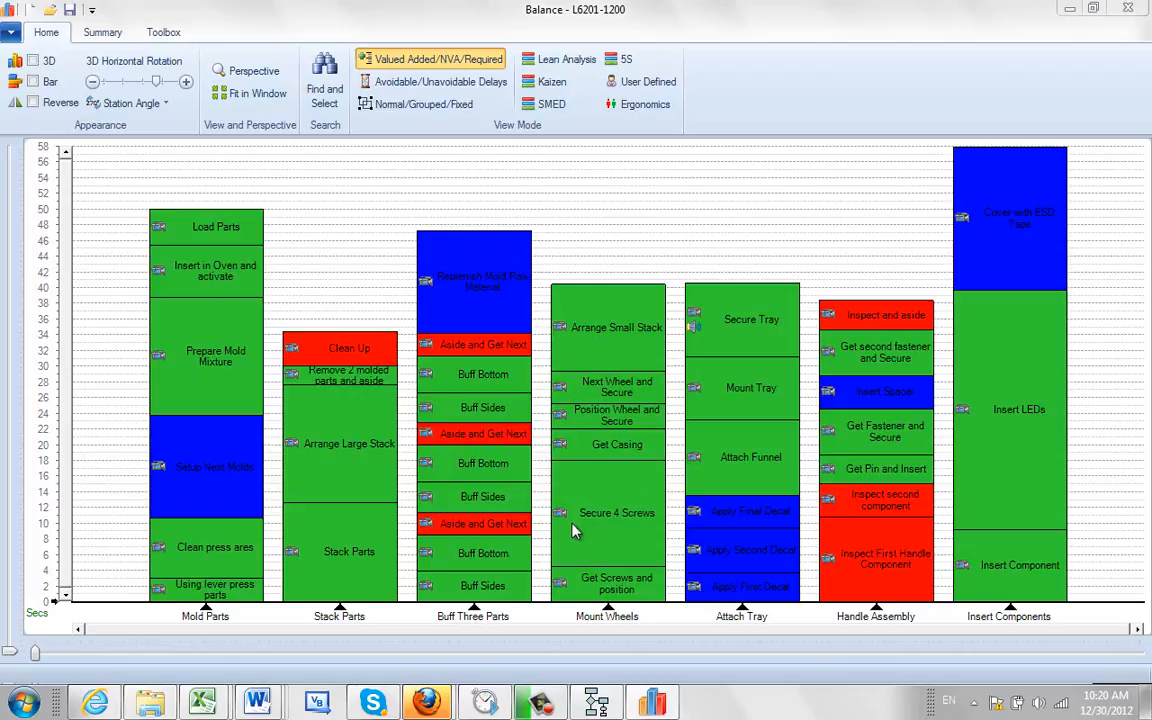
{"action": "mouse_move", "coordinate": [582, 548]}
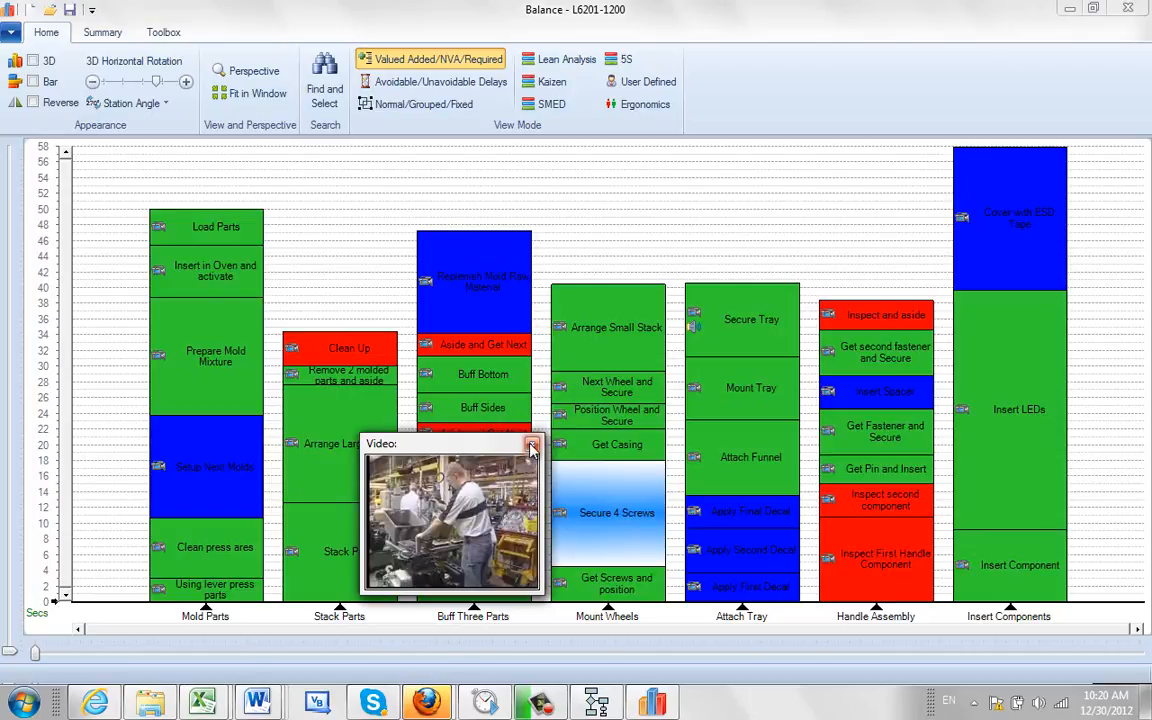
{"action": "mouse_move", "coordinate": [532, 444]}
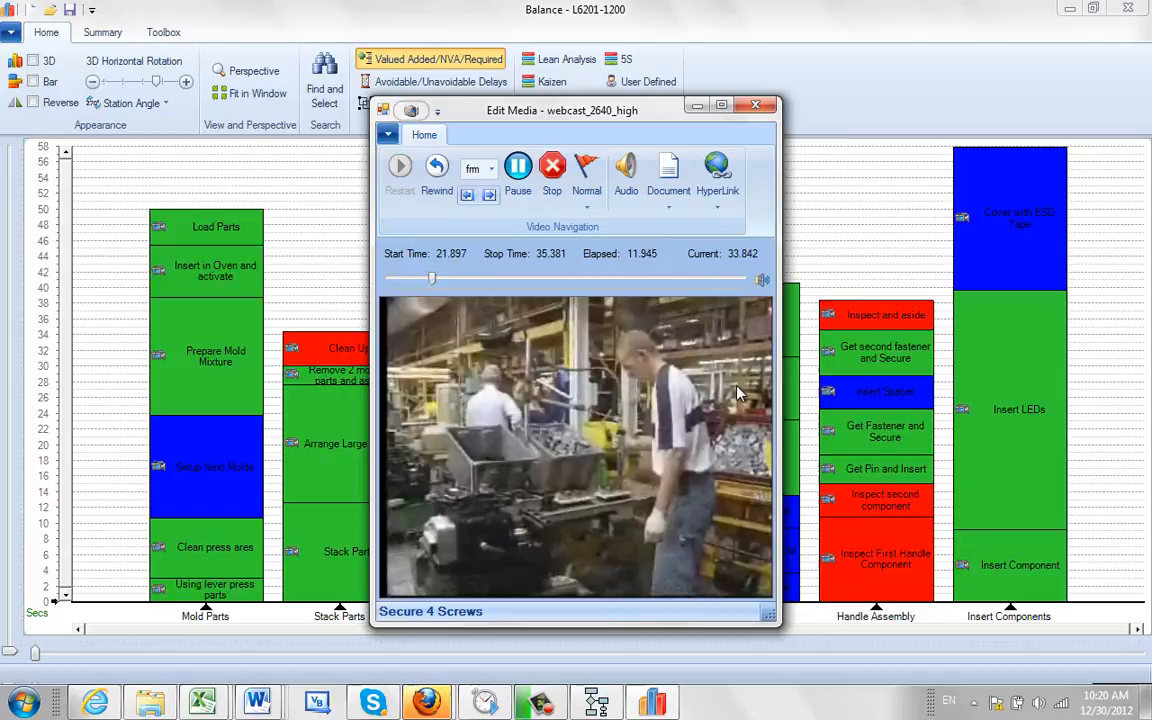
Stop the Secure 4 Screws clip in Edit Media at its 21.897 s start
{"action": "left_click", "coordinate": [552, 164]}
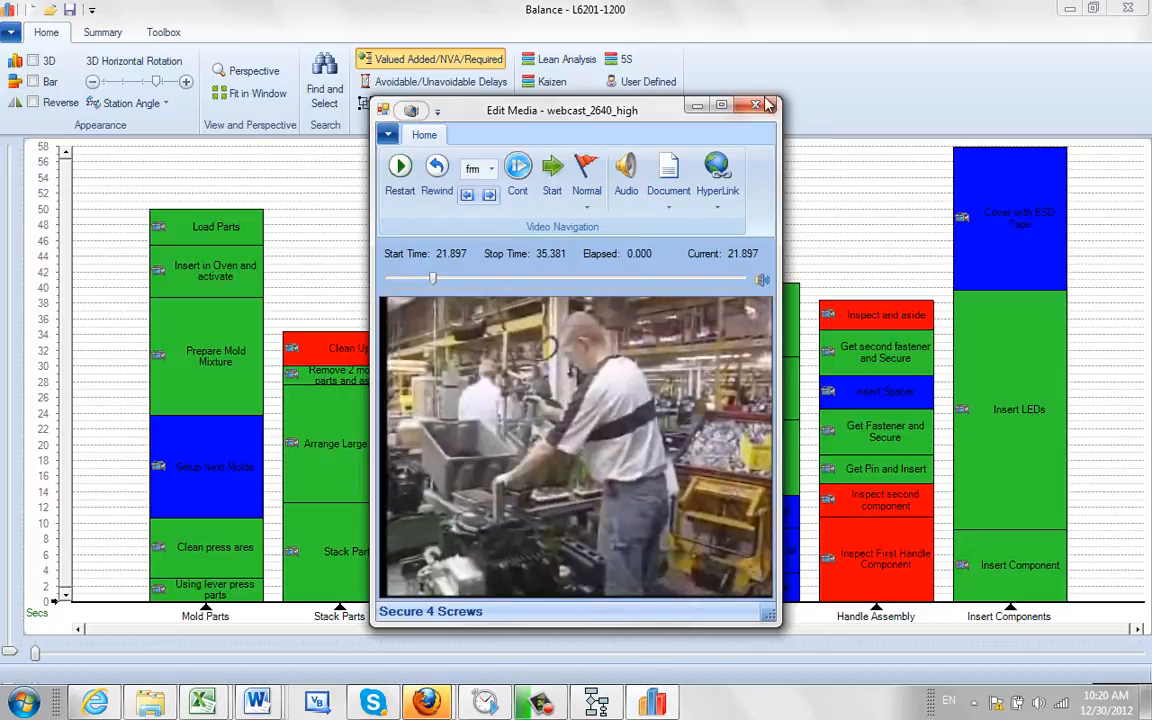
{"action": "mouse_move", "coordinate": [756, 108]}
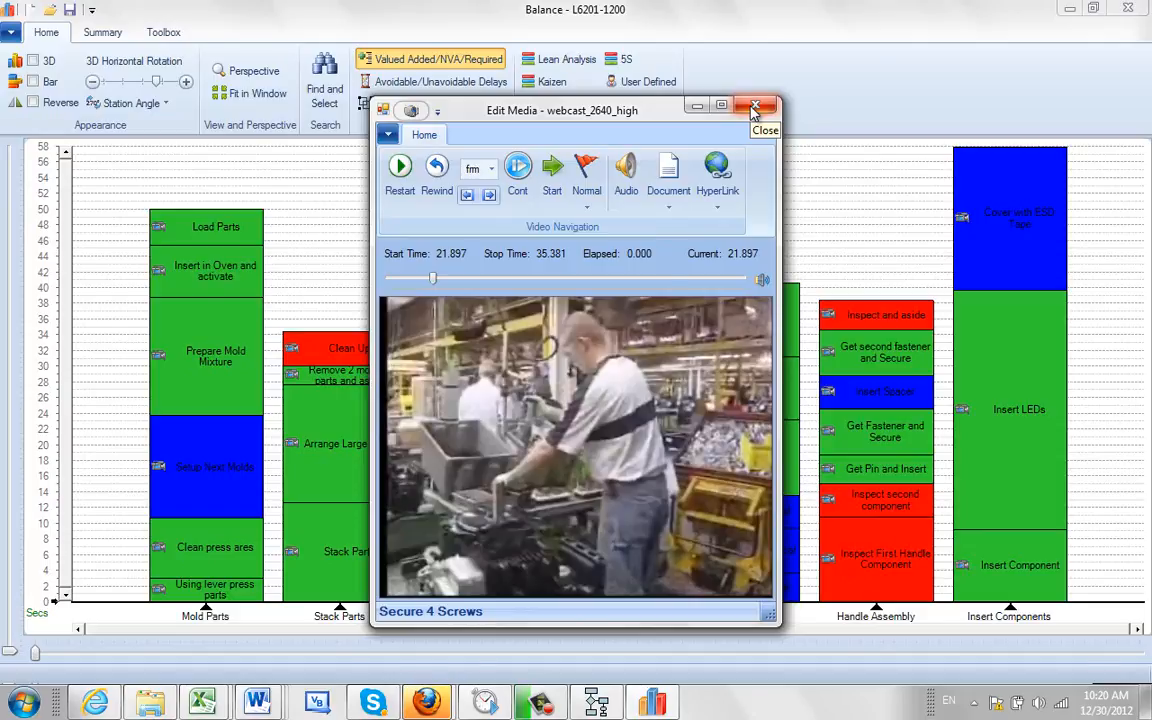
Close Edit Media and dismiss the flowchart popup to reach the TEARDOWN1 study in Video Timer Pro
{"action": "left_click", "coordinate": [756, 108]}
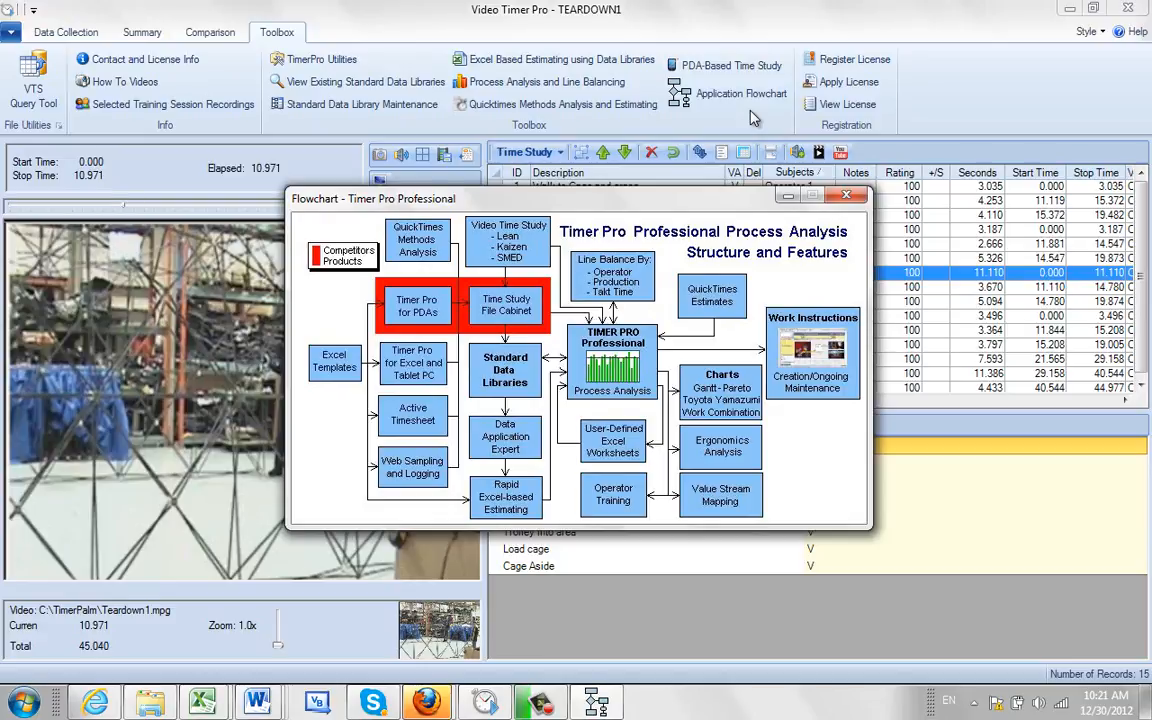
{"action": "left_click", "coordinate": [848, 196]}
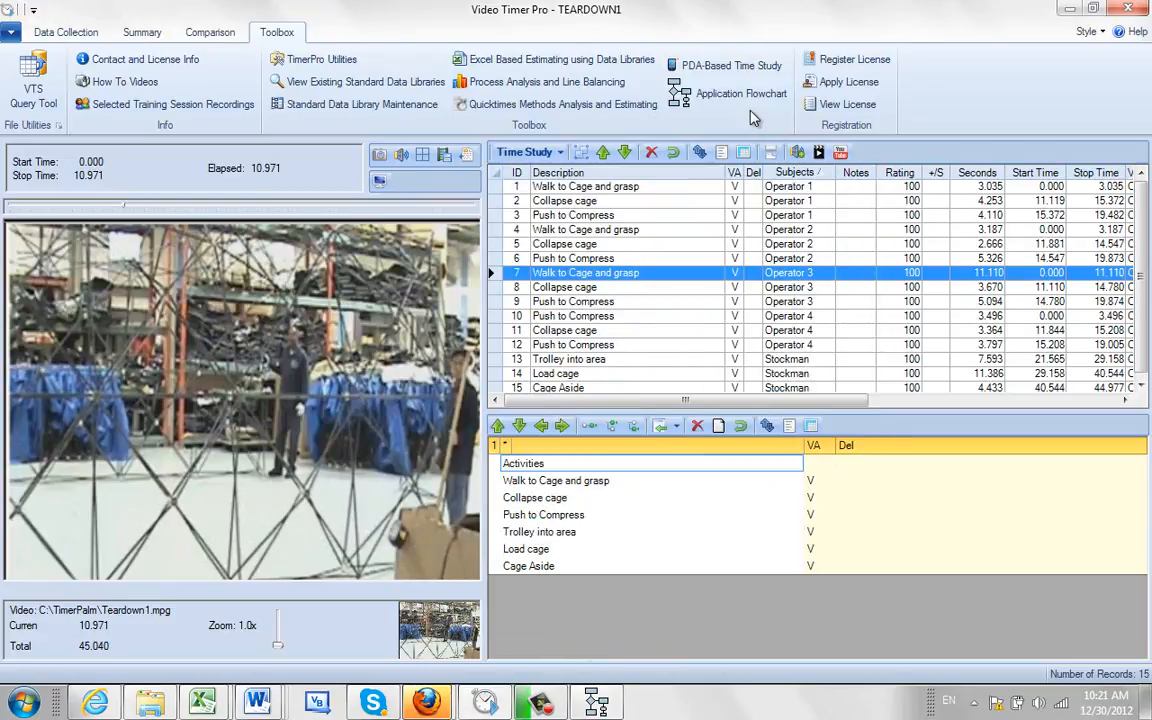
Switch to the Data Collection view of TEARDOWN1 and dismiss the flowchart popup
{"action": "left_click", "coordinate": [66, 32]}
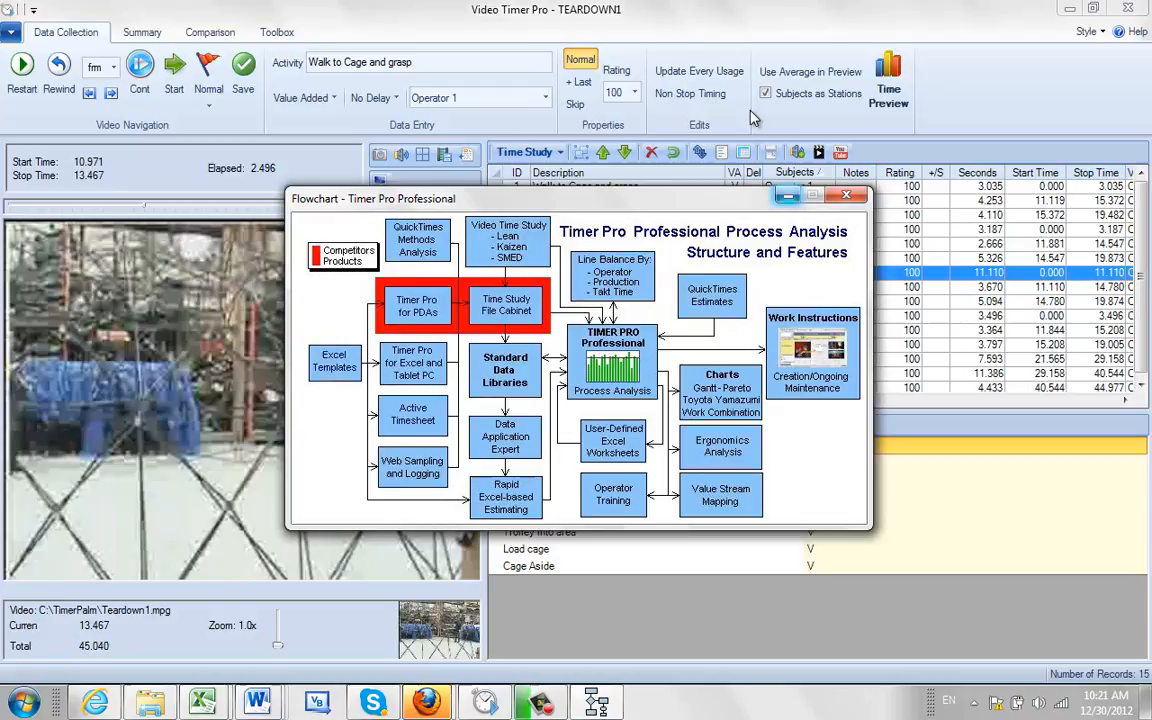
{"action": "left_click", "coordinate": [846, 194]}
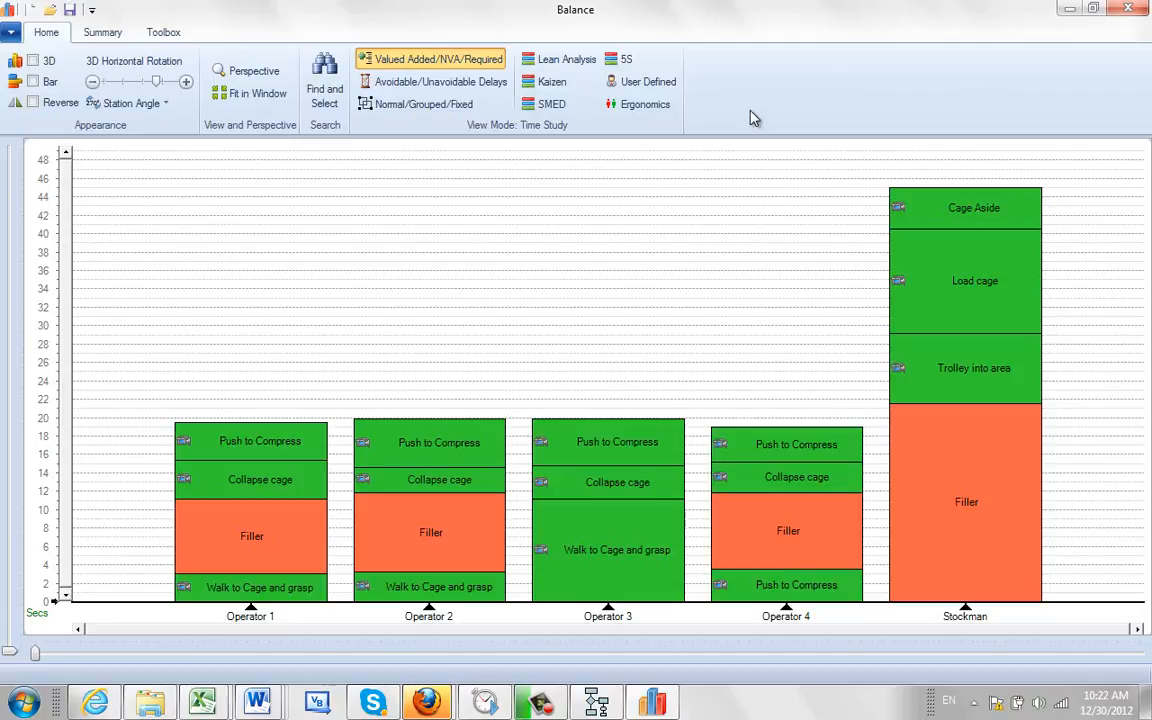
{"action": "mouse_move", "coordinate": [974, 280]}
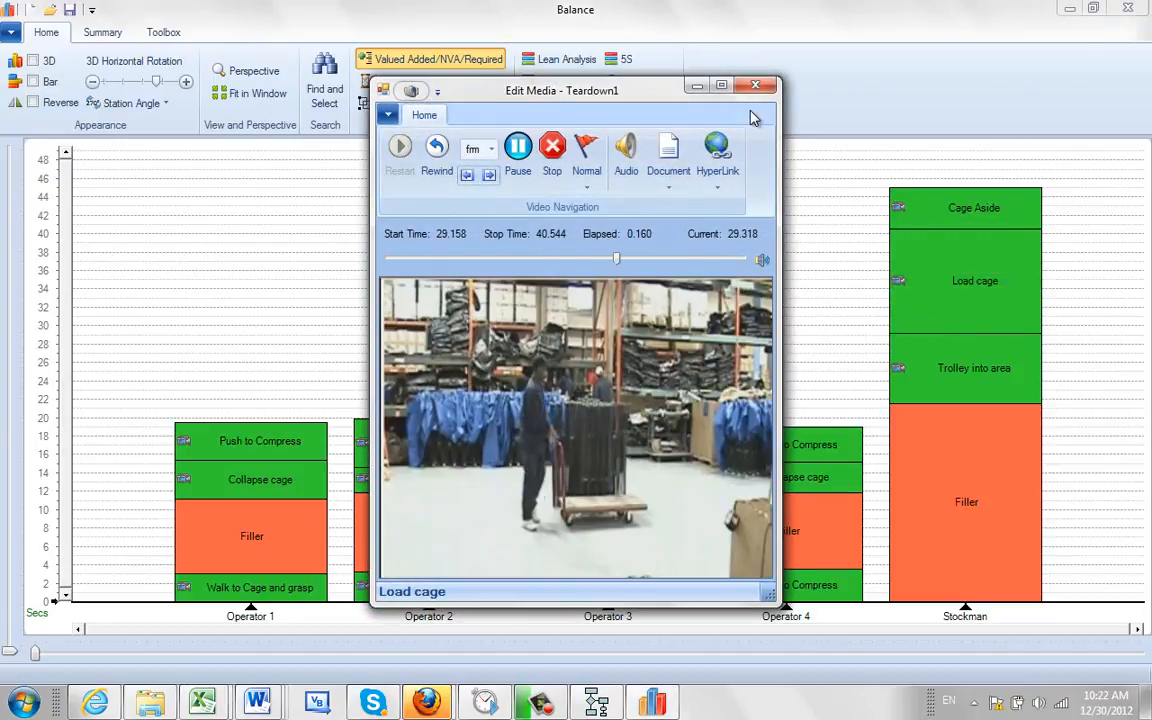
Send the TEARDOWN1 study to Balance and bring up the Load cage bar's video
{"action": "left_click", "coordinate": [400, 146]}
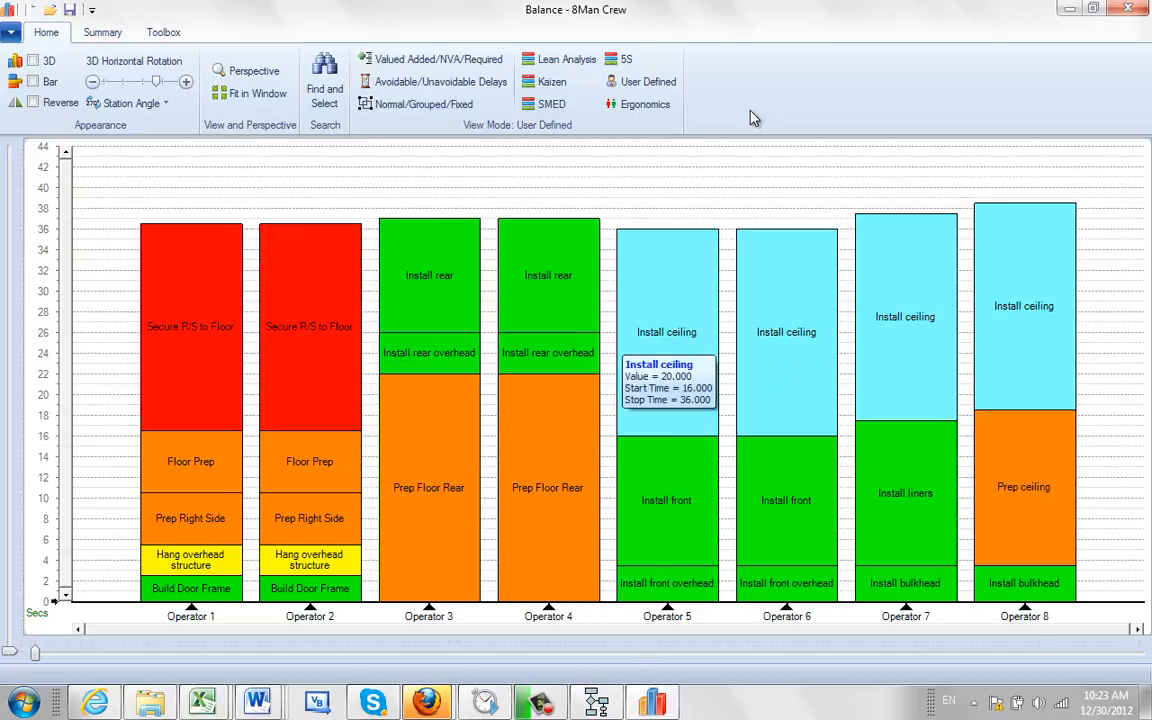
{"action": "right_click", "coordinate": [666, 332]}
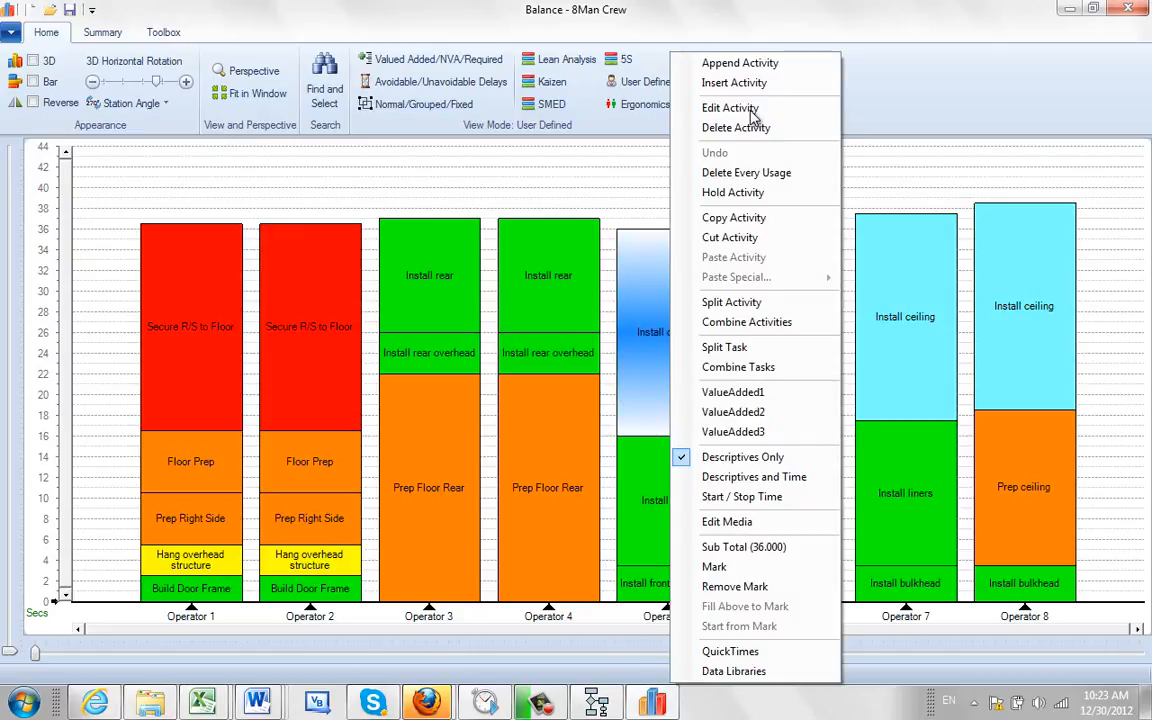
{"action": "mouse_move", "coordinate": [728, 520]}
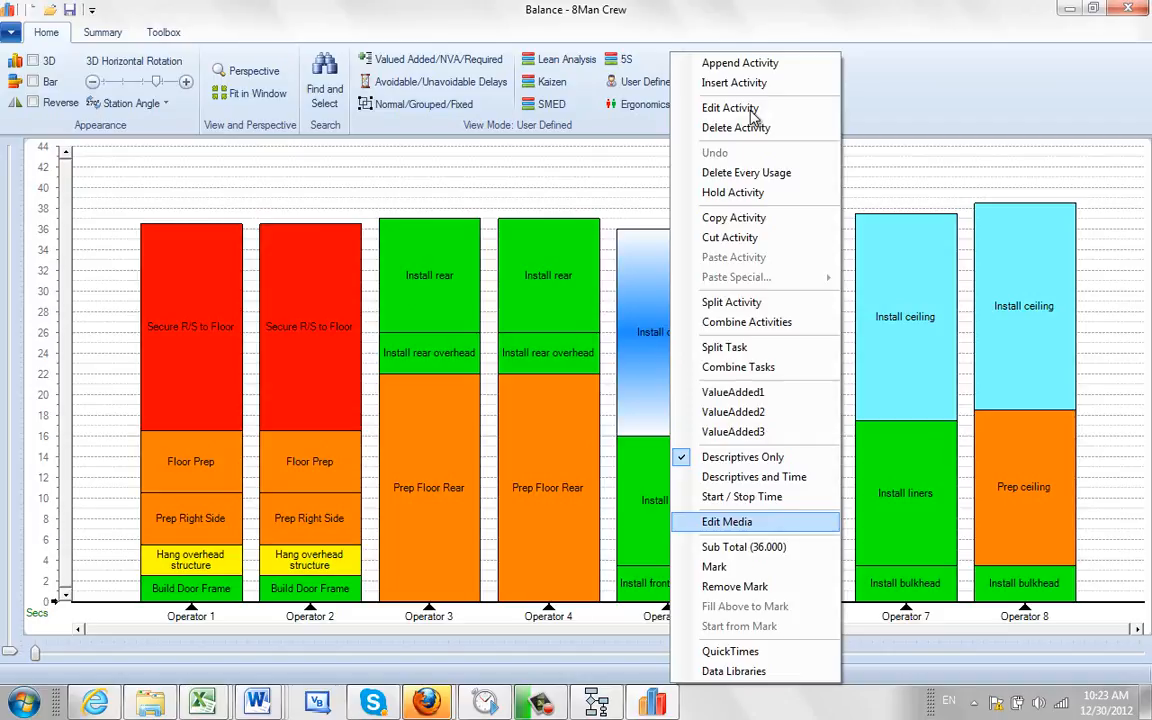
{"action": "left_click", "coordinate": [754, 118]}
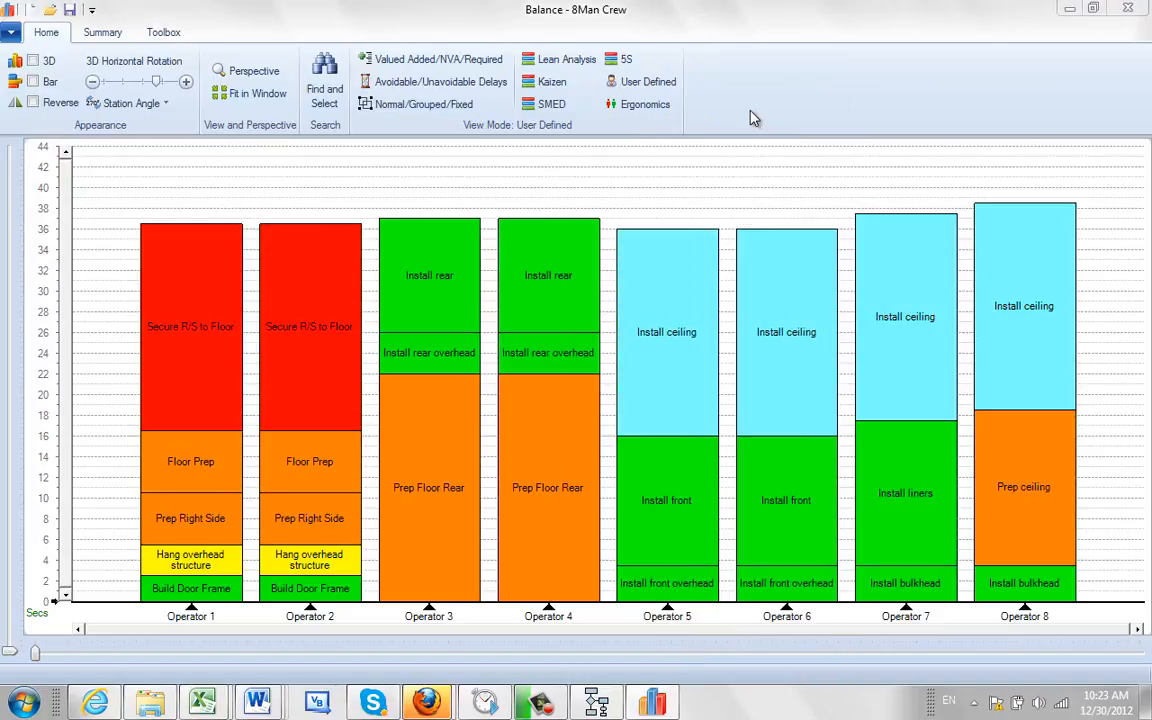